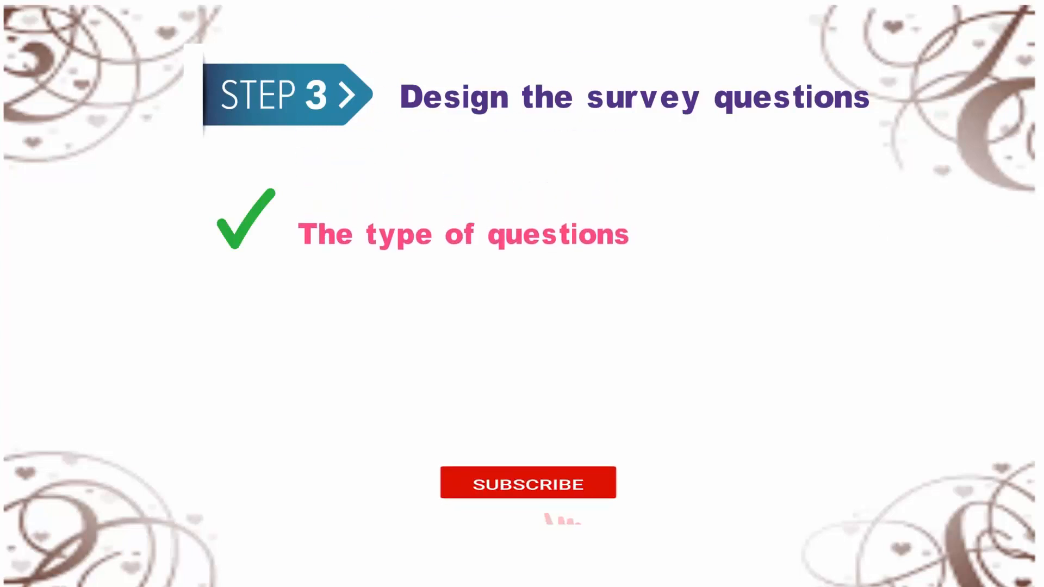
Advance the Step 3 slide so a second green check mark appears below 'The type of questions'.
left_click(528, 482)
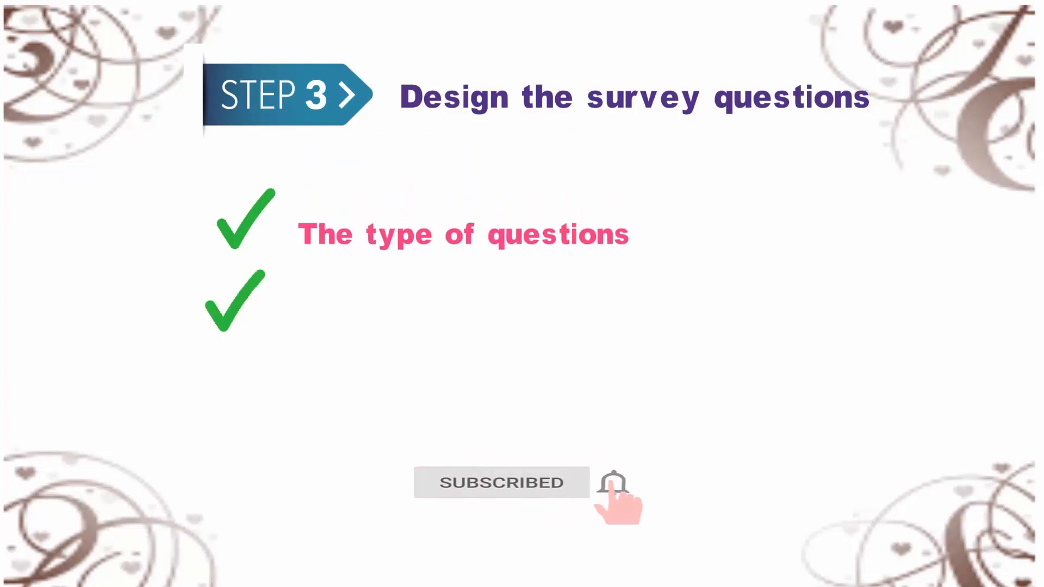